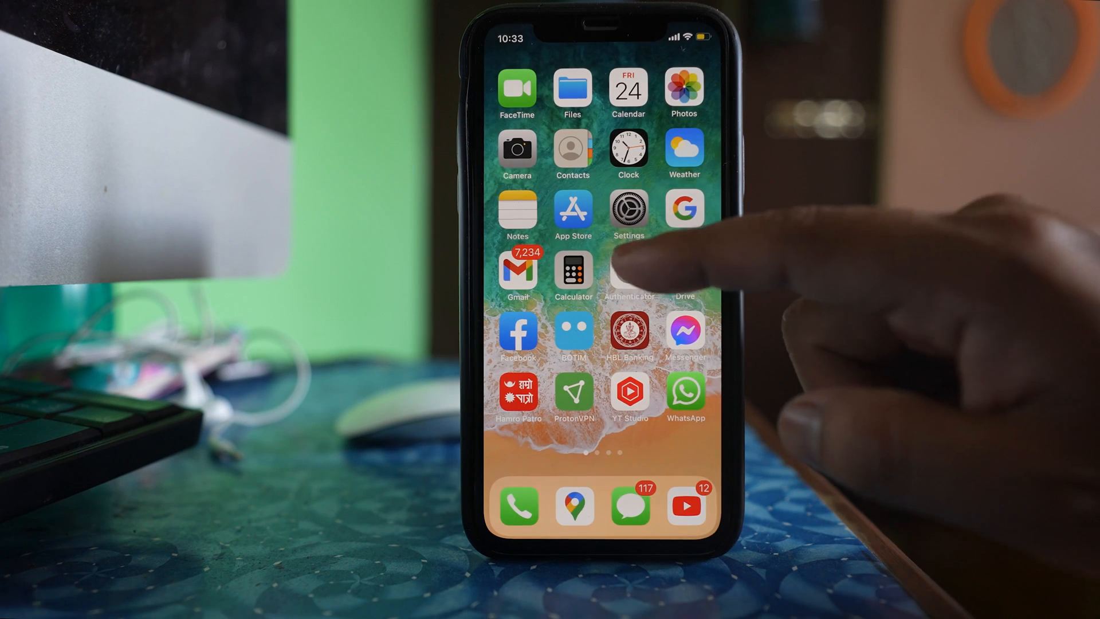
# Toggle Contacts syncing in the Apple ID's iCloud settings.
pyautogui.click(628, 214)
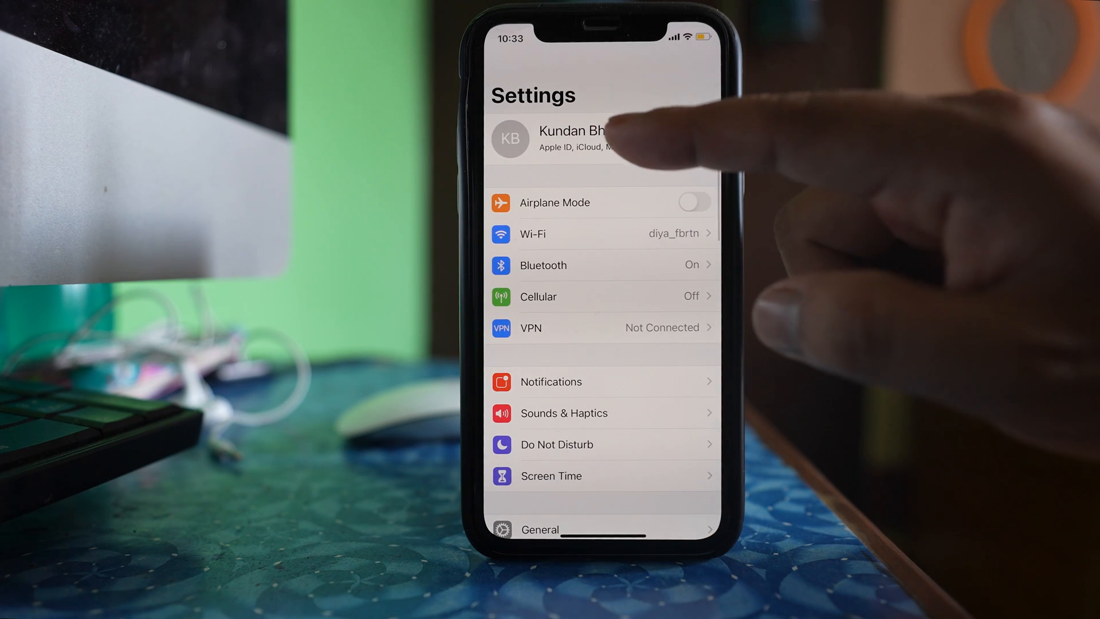
pyautogui.click(575, 138)
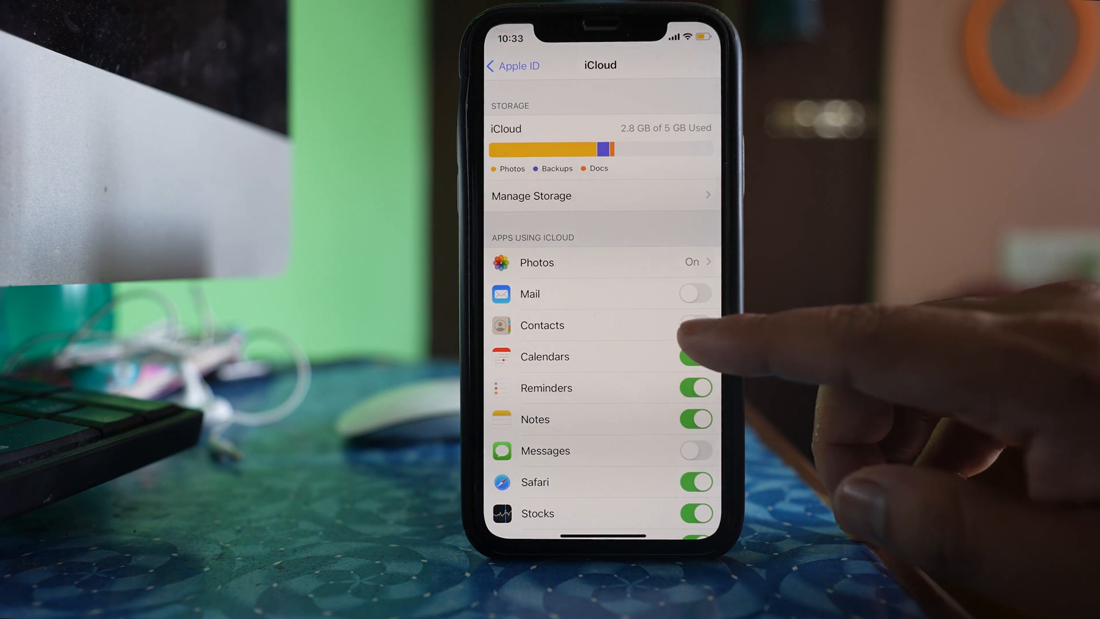
pyautogui.click(695, 325)
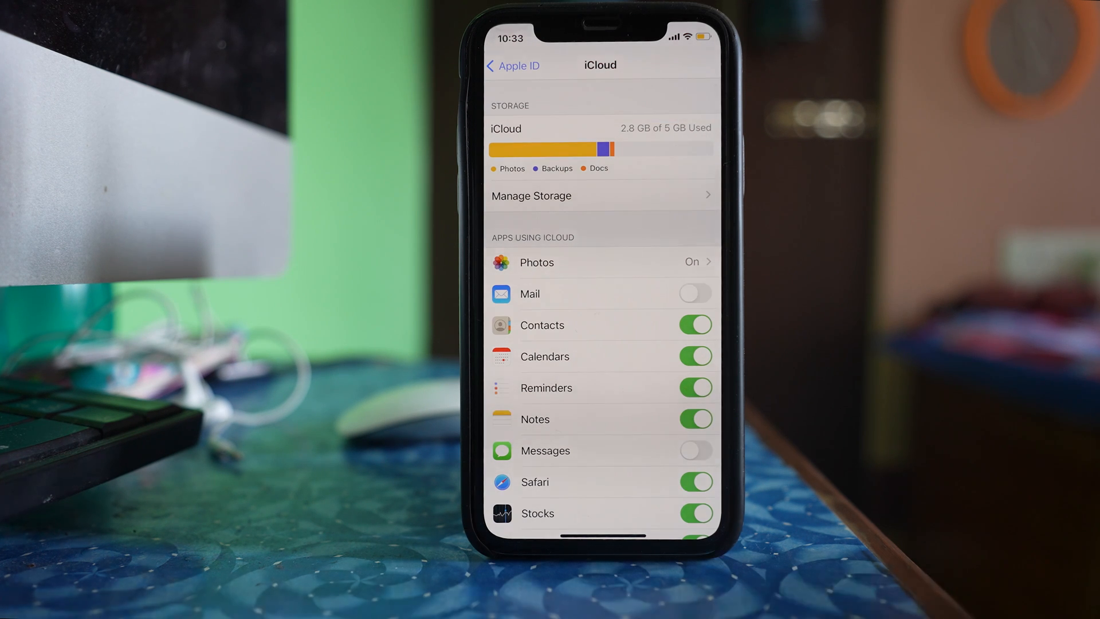
# Sign out of the Apple ID from its account page, turning off Find My iPhone.
pyautogui.click(513, 65)
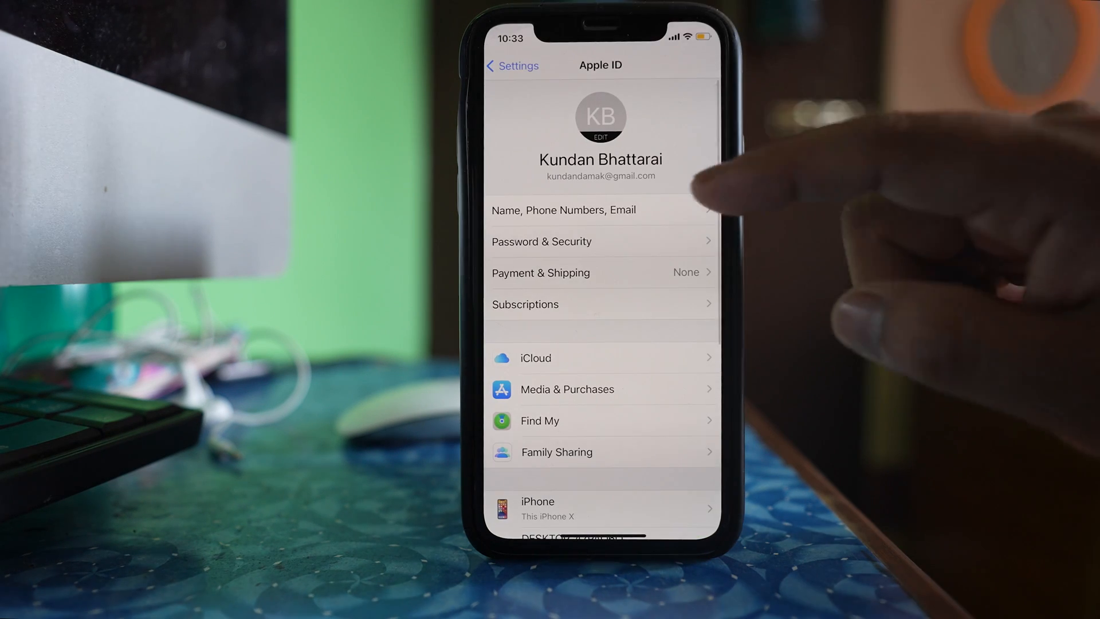
pyautogui.click(513, 66)
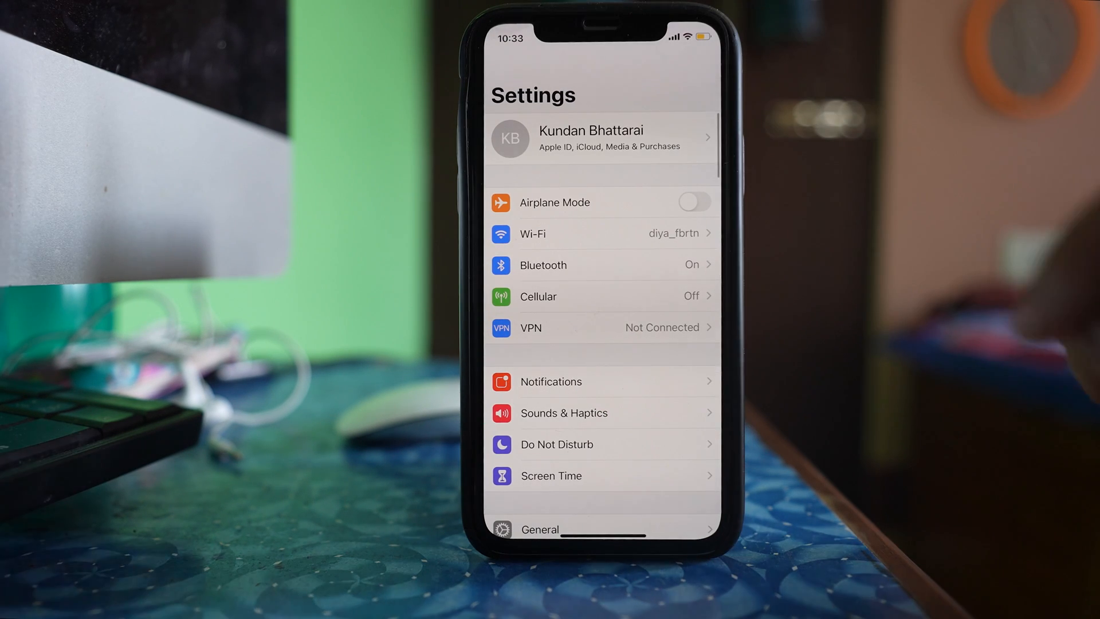
pyautogui.click(600, 138)
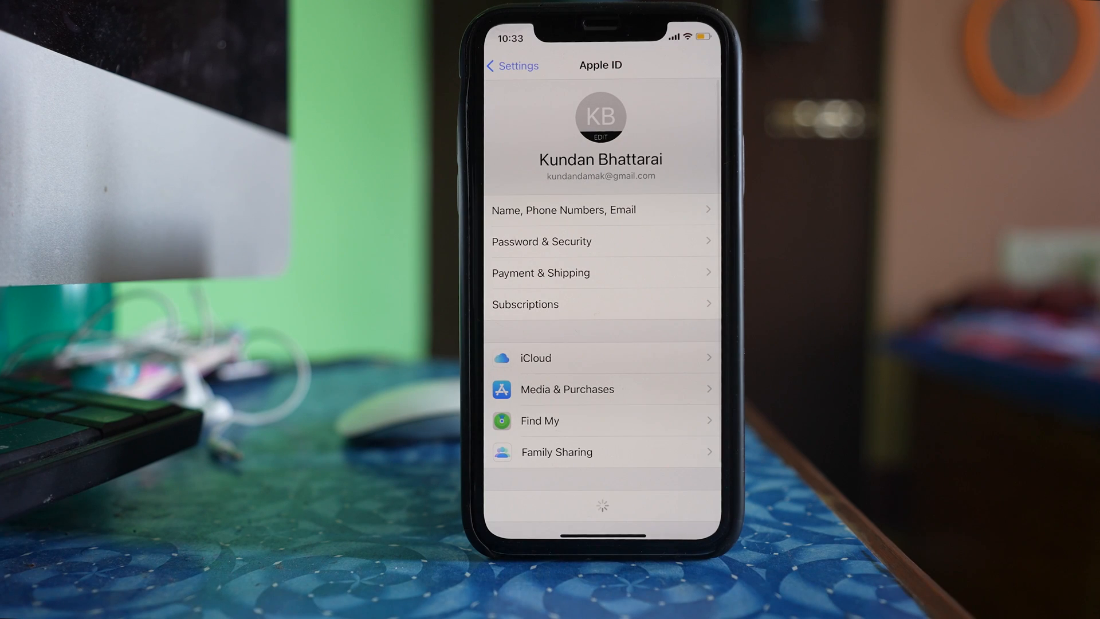
pyautogui.scroll(3)
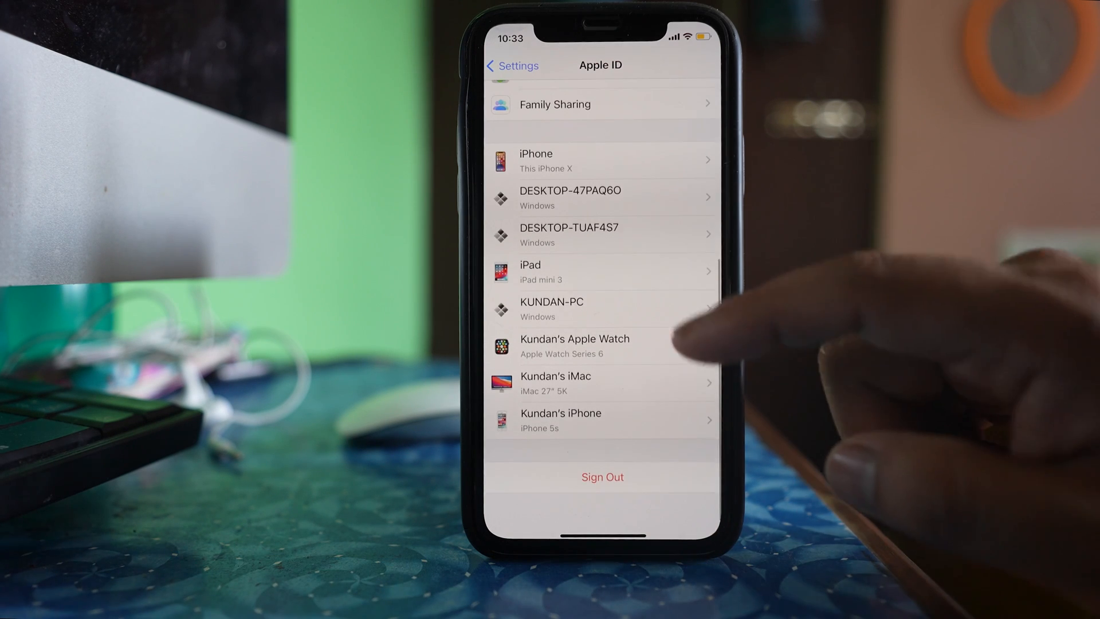
pyautogui.click(601, 476)
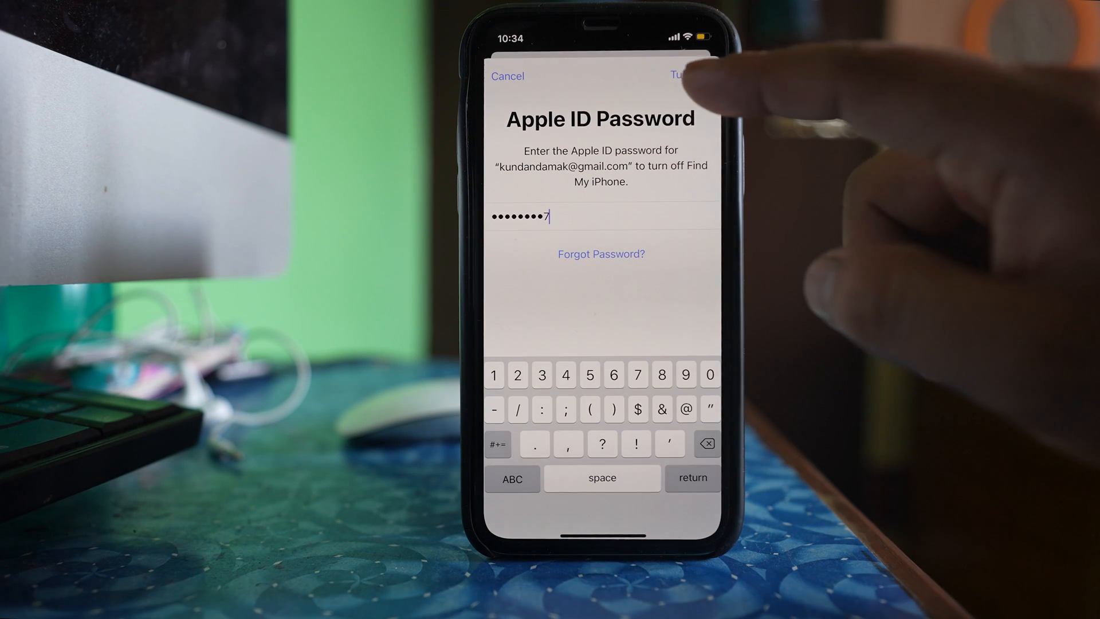
pyautogui.click(677, 75)
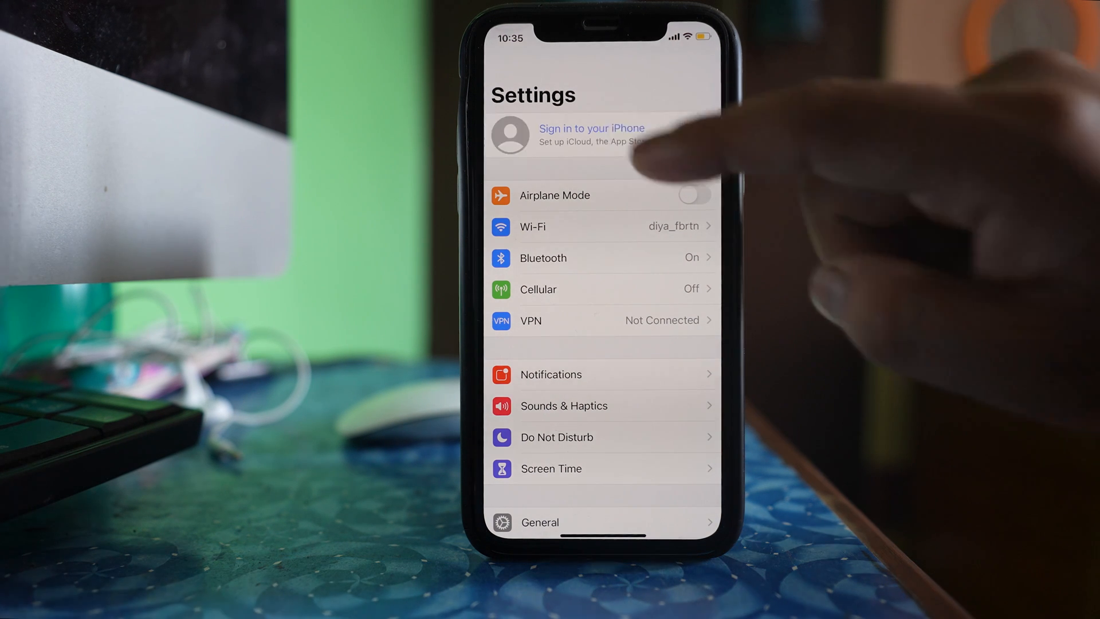
# Sign in to the iPhone with the Apple ID and proceed with Next.
pyautogui.click(591, 134)
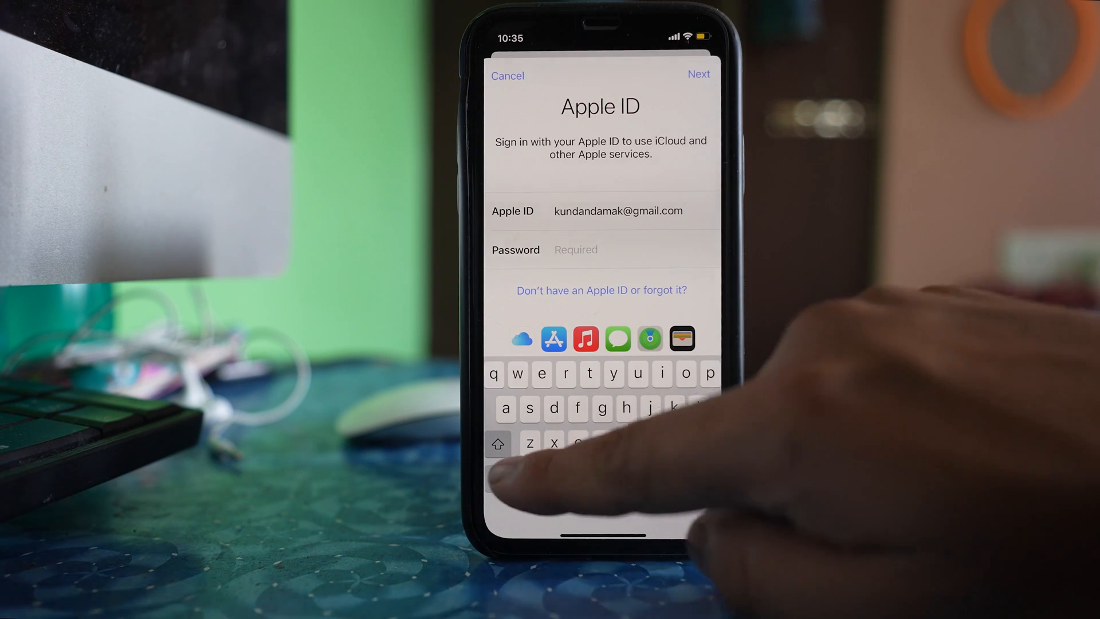
pyautogui.click(698, 74)
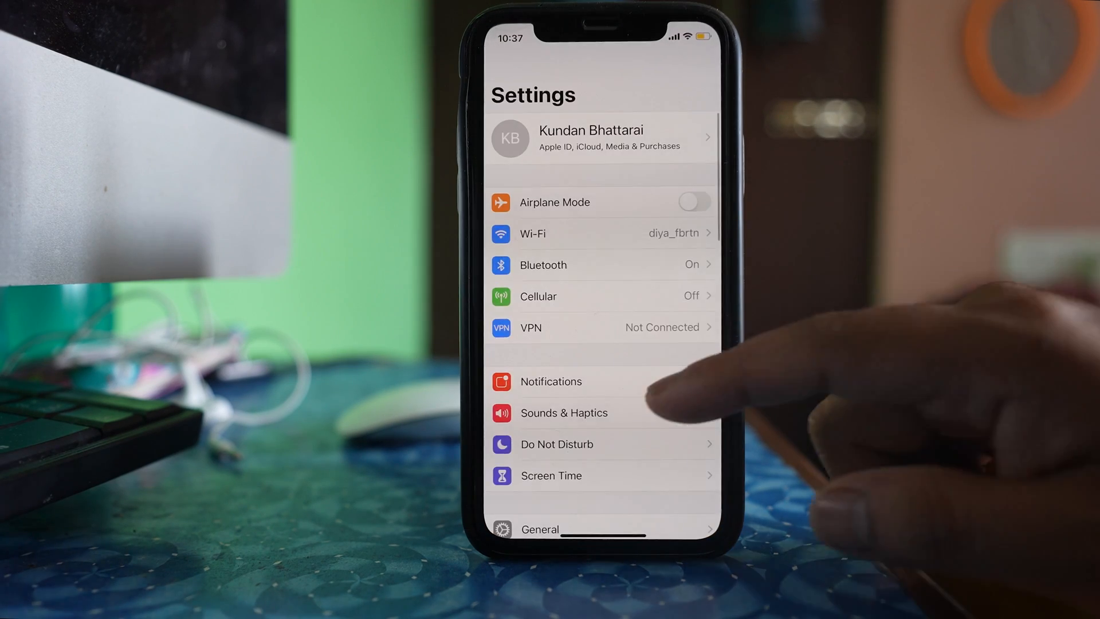
# Toggle contact syncing off and on for the second Gmail account under Mail > Accounts.
pyautogui.scroll(3)
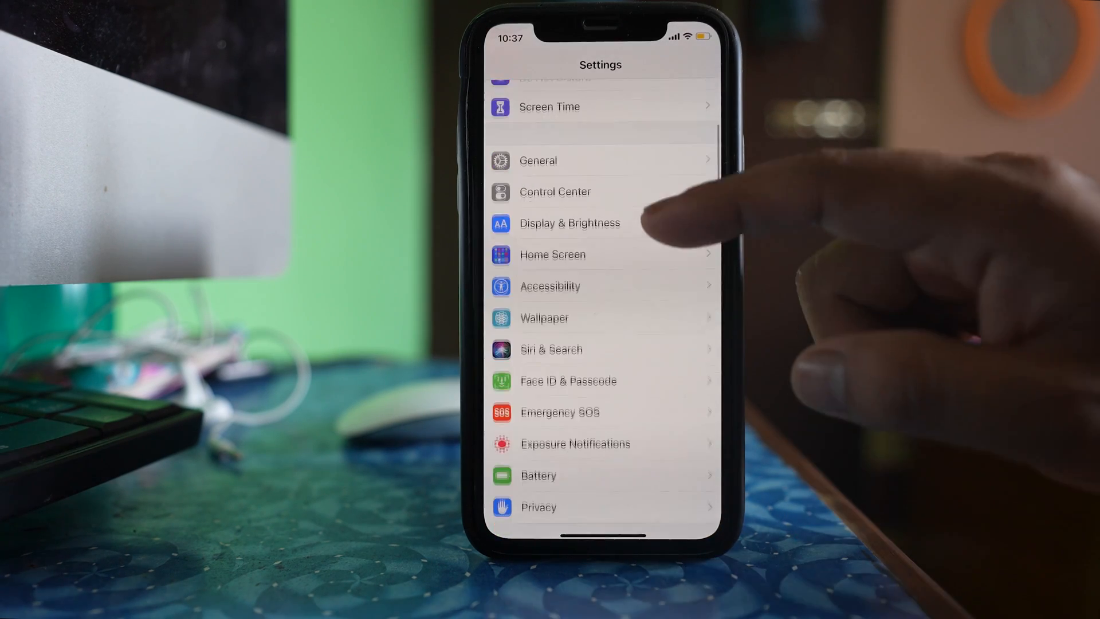
pyautogui.scroll(-3)
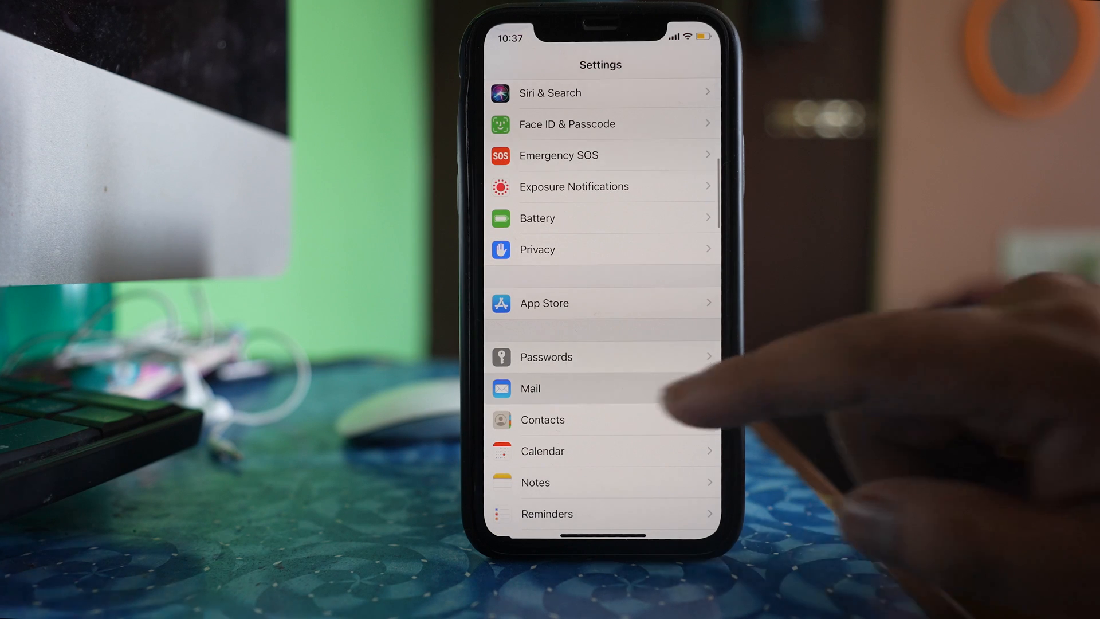
pyautogui.click(530, 388)
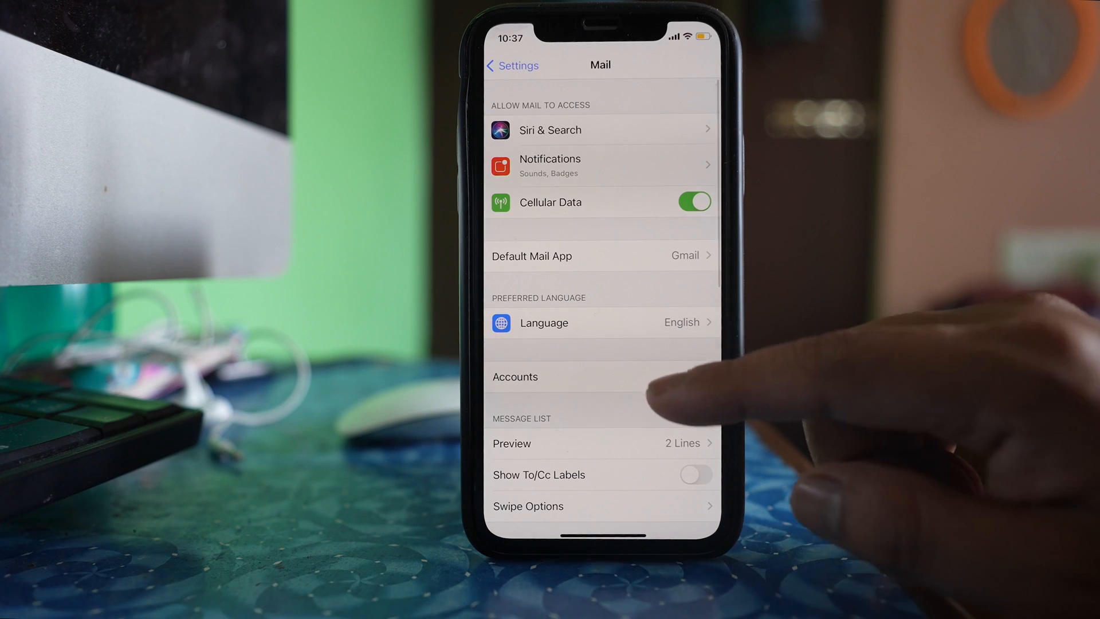
pyautogui.click(515, 377)
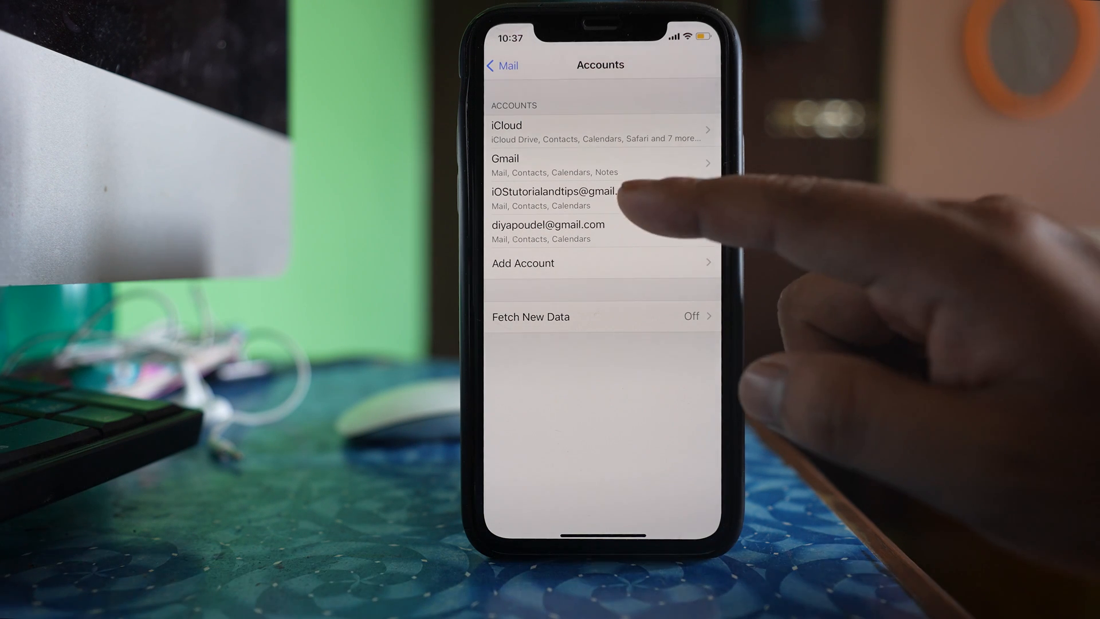
pyautogui.click(554, 198)
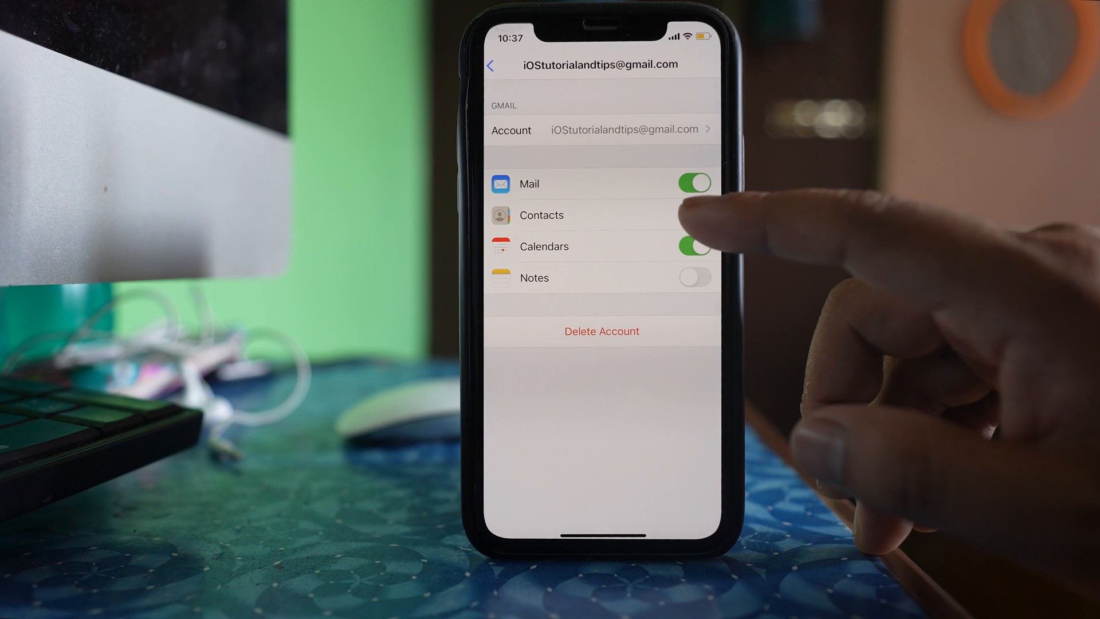
pyautogui.click(694, 215)
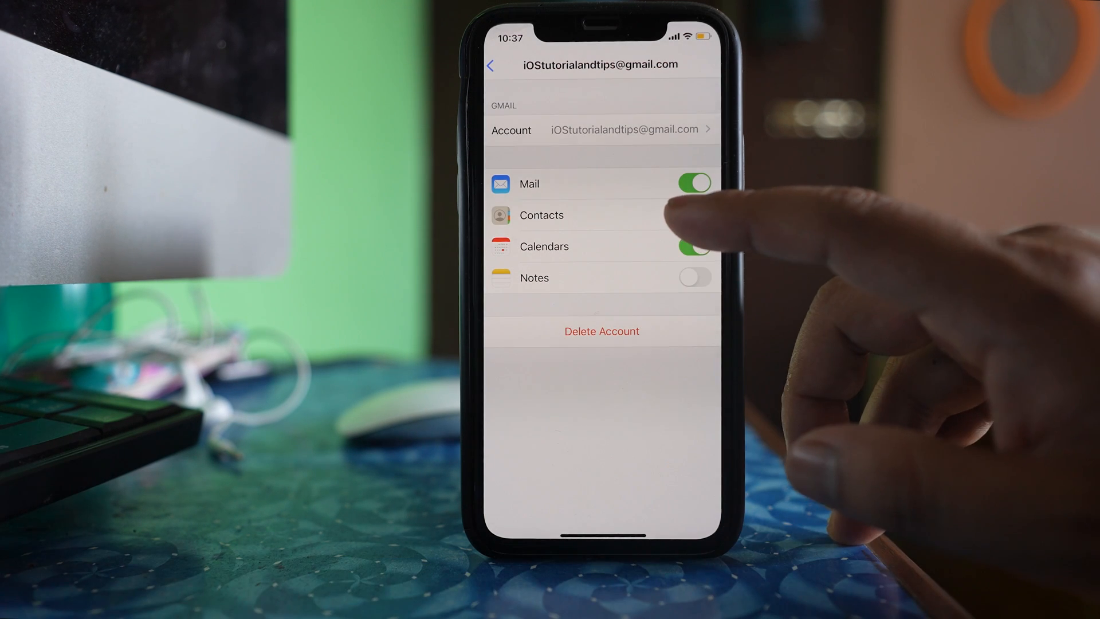
pyautogui.click(499, 65)
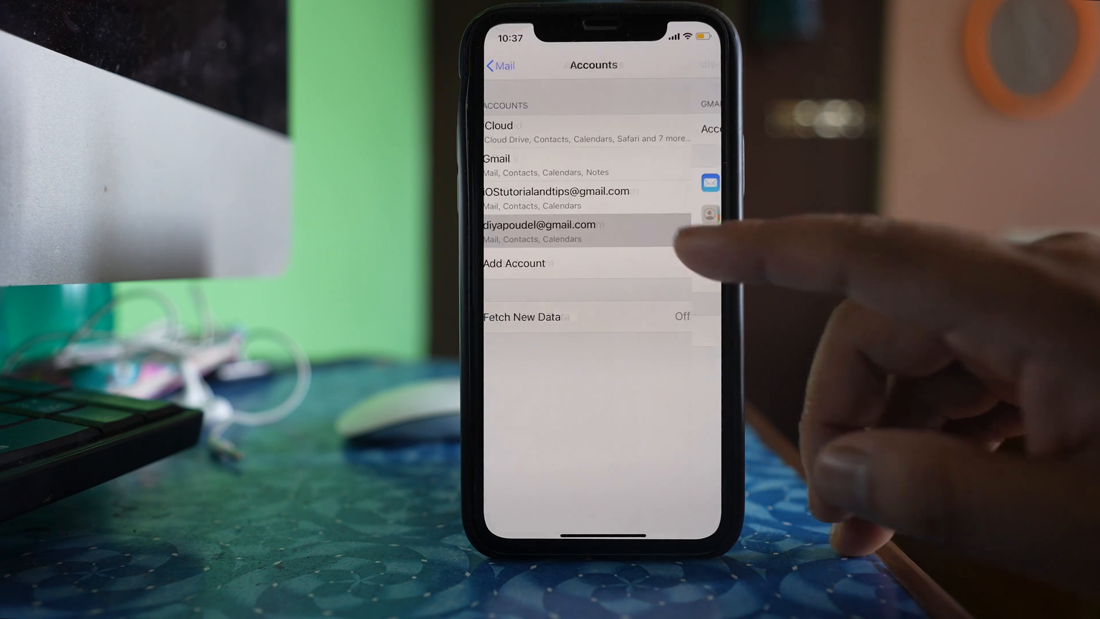
# Turn off the last Gmail account's contacts, delete them from iPhone, then re-enable.
pyautogui.click(540, 232)
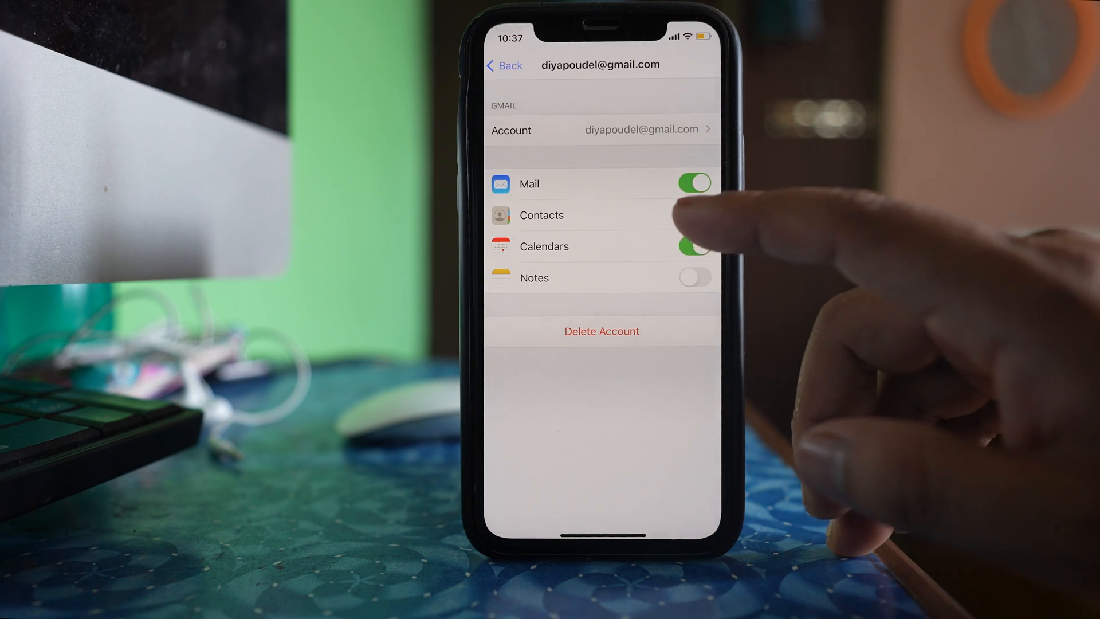
pyautogui.click(693, 214)
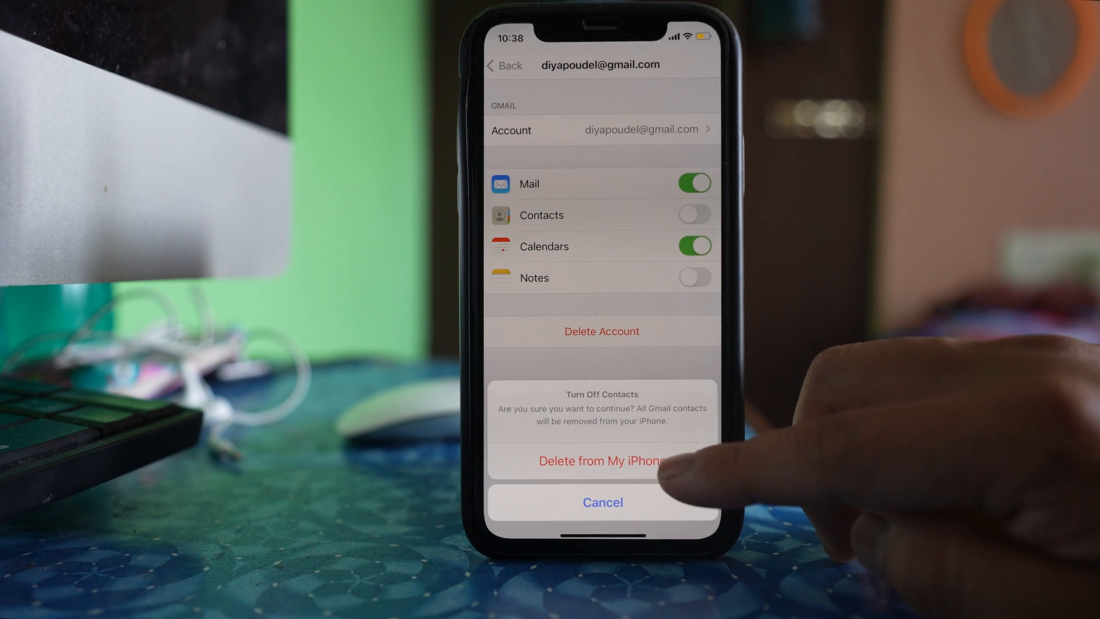
pyautogui.click(602, 502)
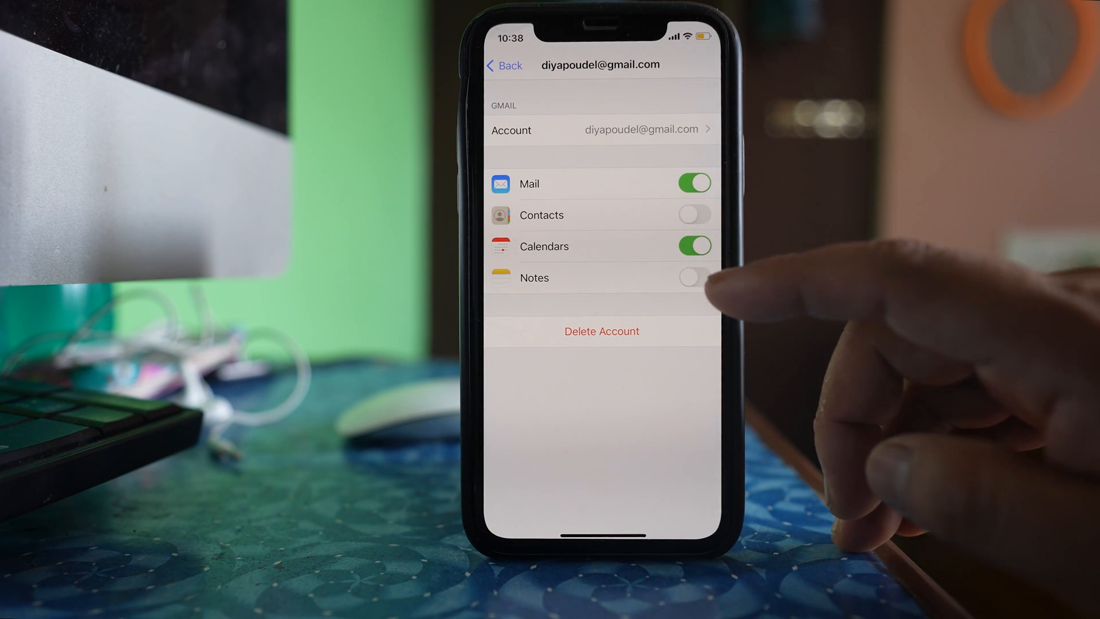
pyautogui.click(694, 216)
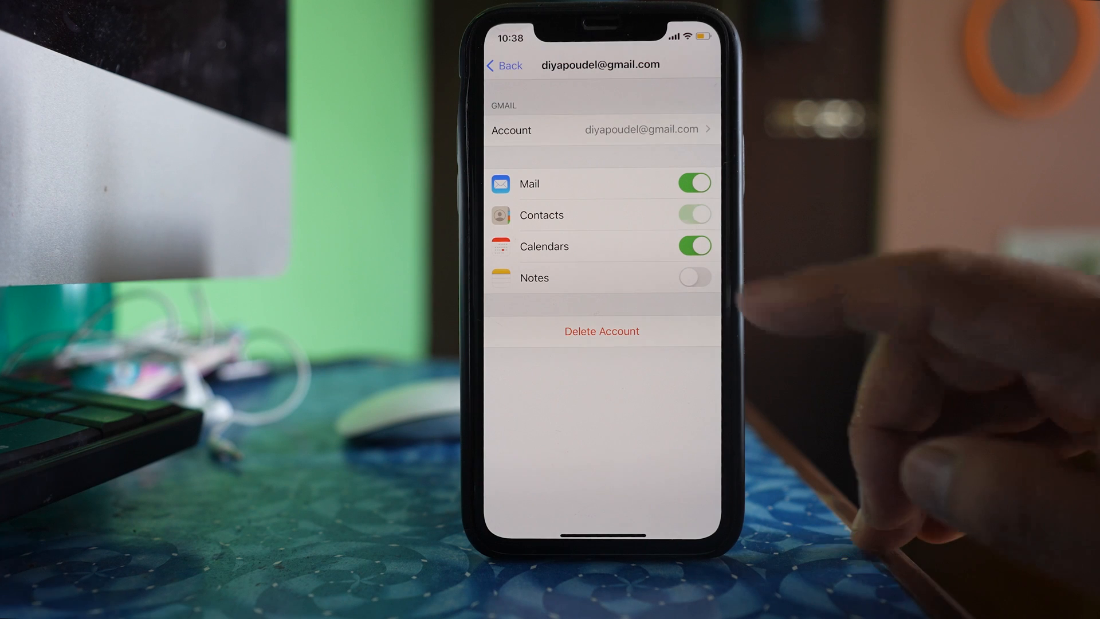
pyautogui.click(694, 215)
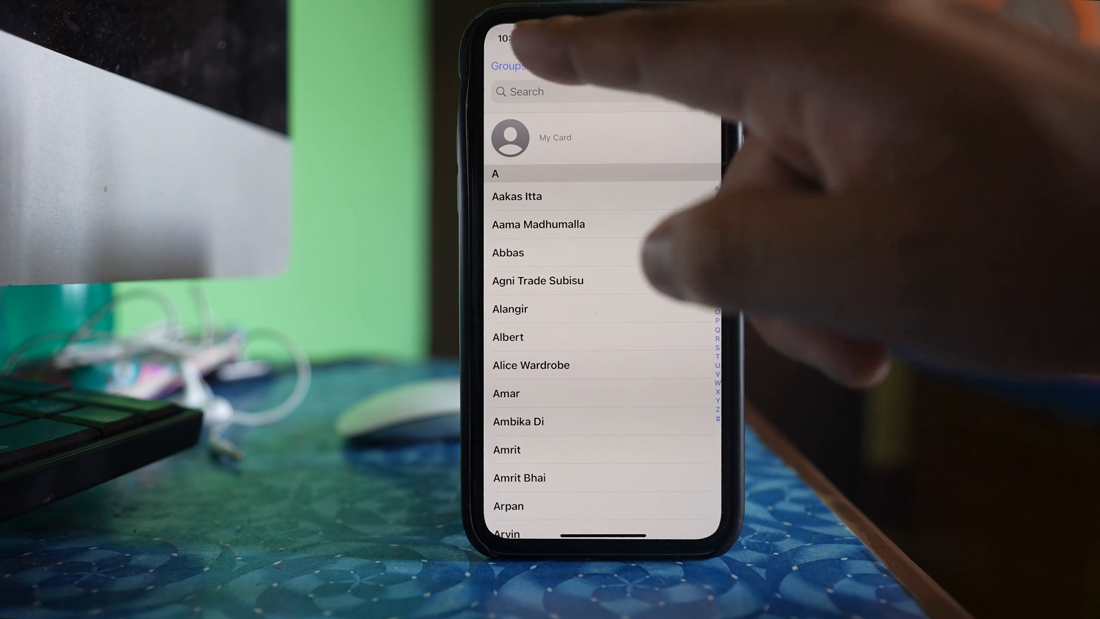
# Uncheck the All Gmail group in Contacts and show contacts from all groups.
pyautogui.click(507, 65)
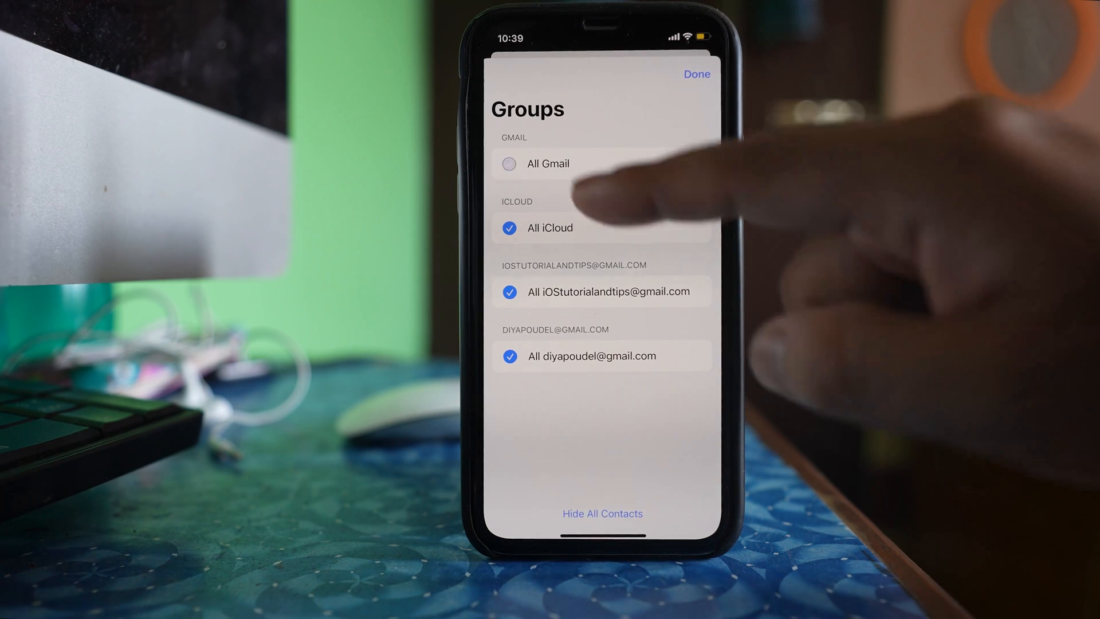
pyautogui.click(603, 513)
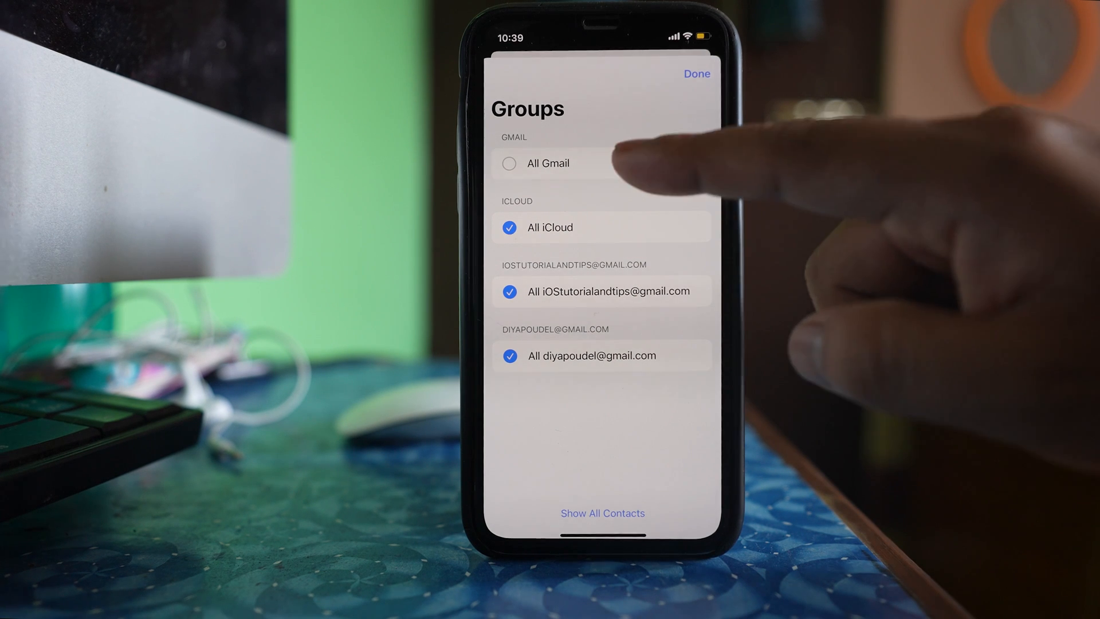
pyautogui.click(697, 74)
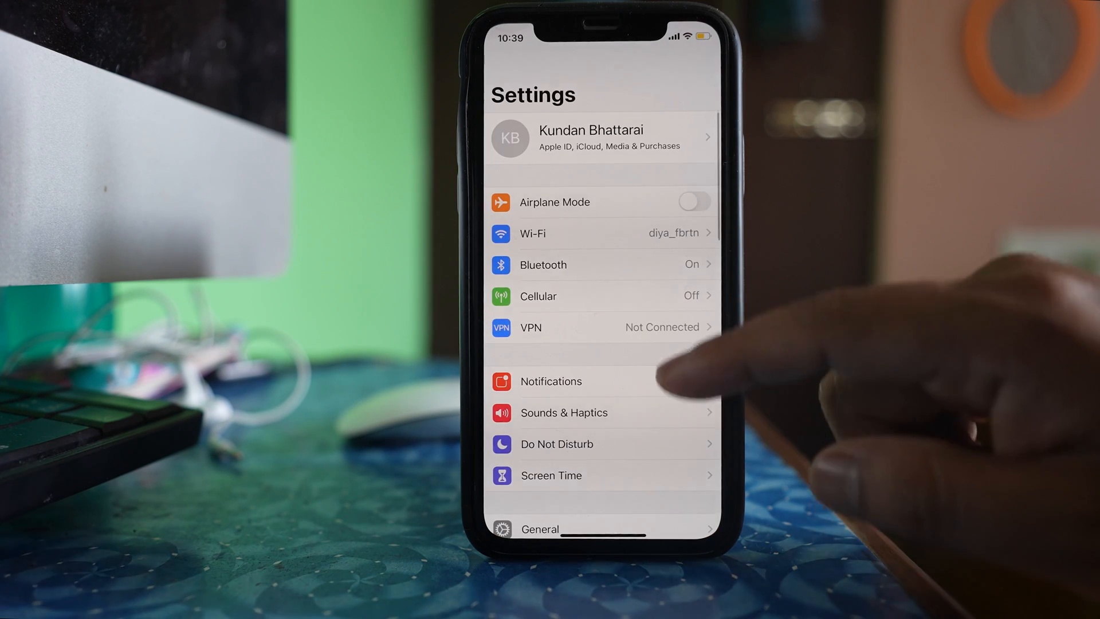
# Search 'U' in Language & Region and change the region to United States.
pyautogui.click(538, 528)
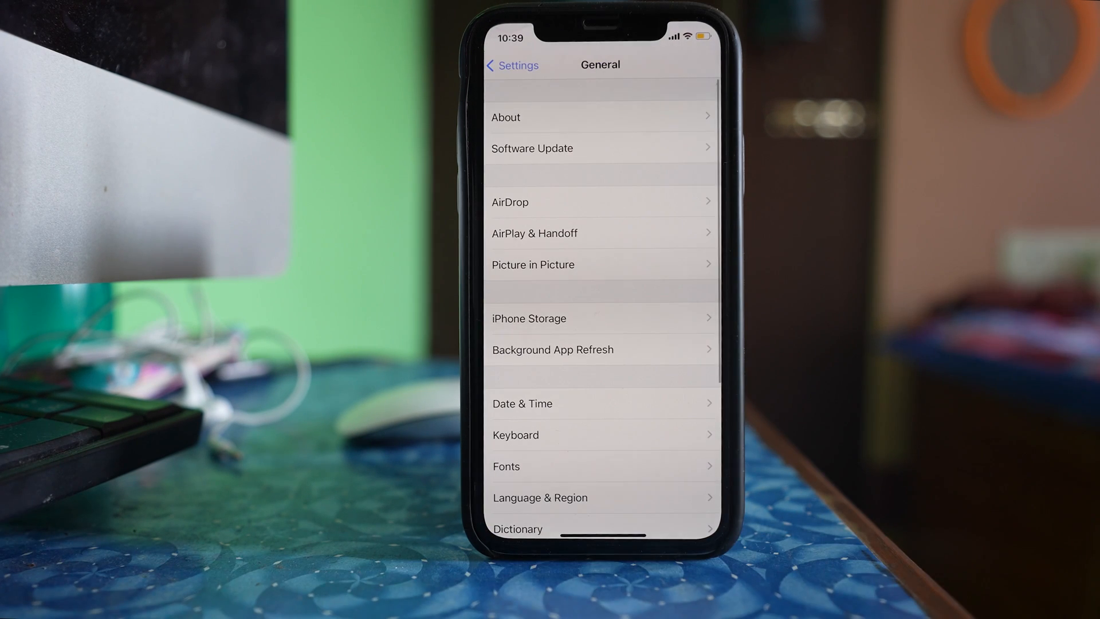
pyautogui.click(540, 498)
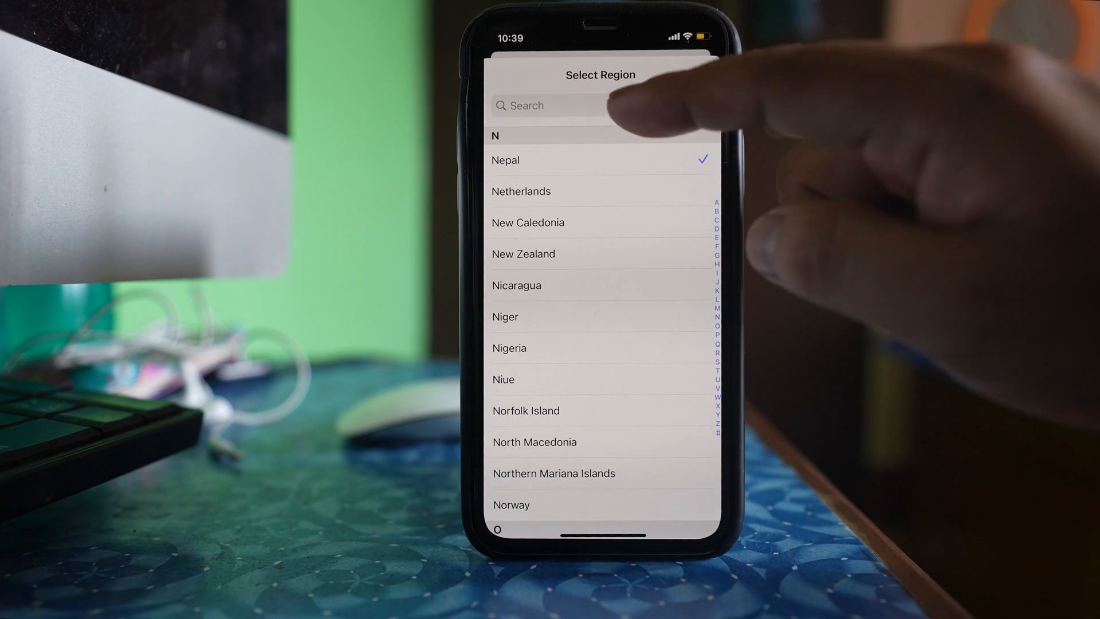
pyautogui.write('Uni')
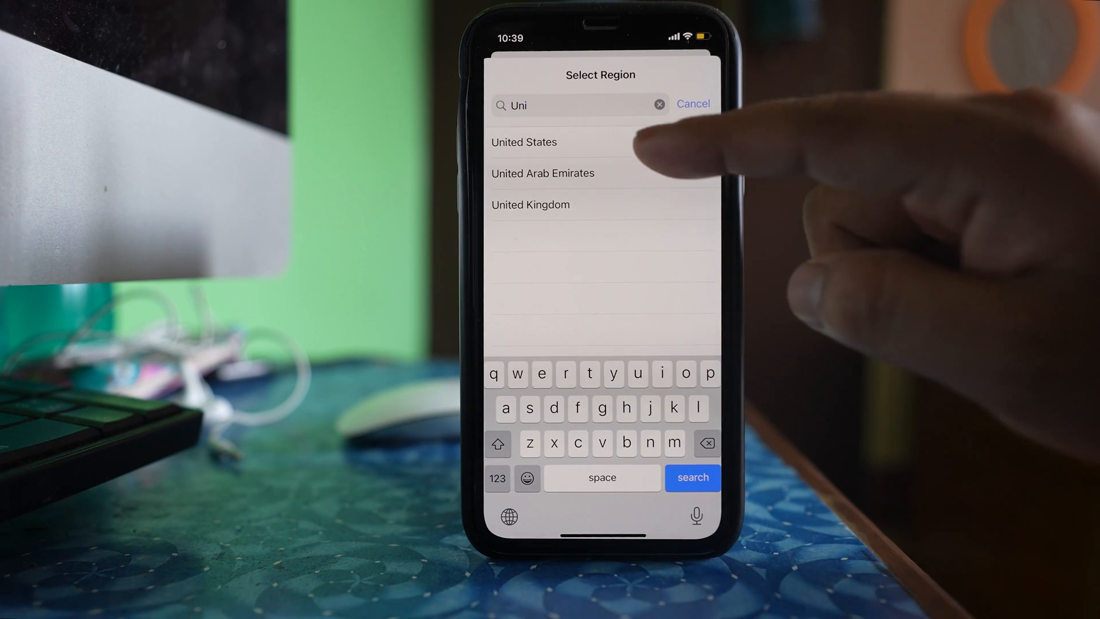
pyautogui.click(525, 142)
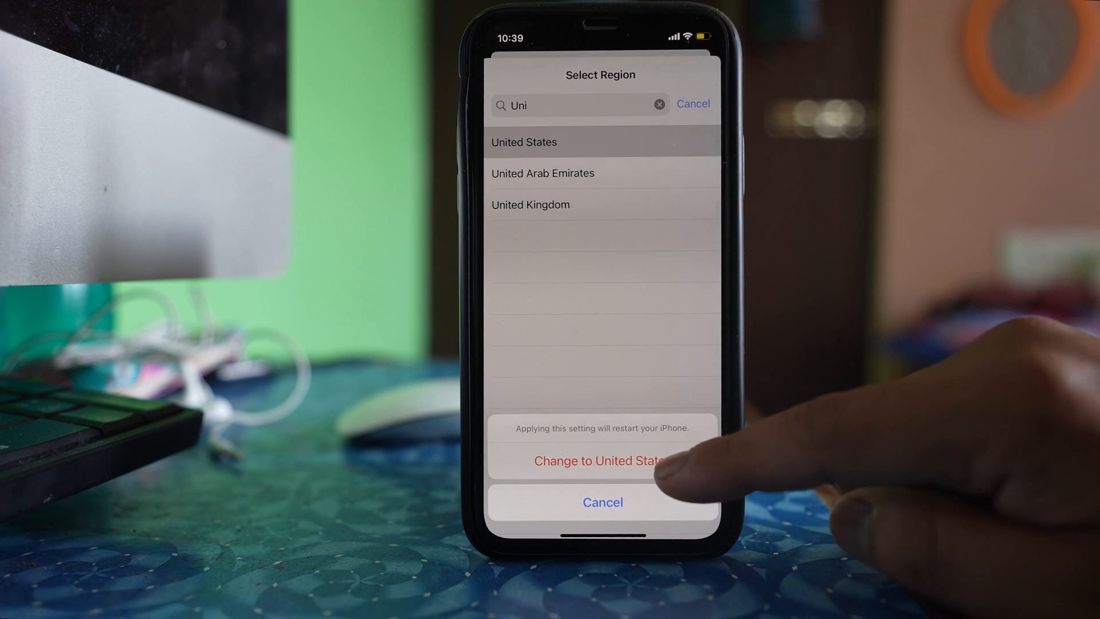
pyautogui.click(602, 460)
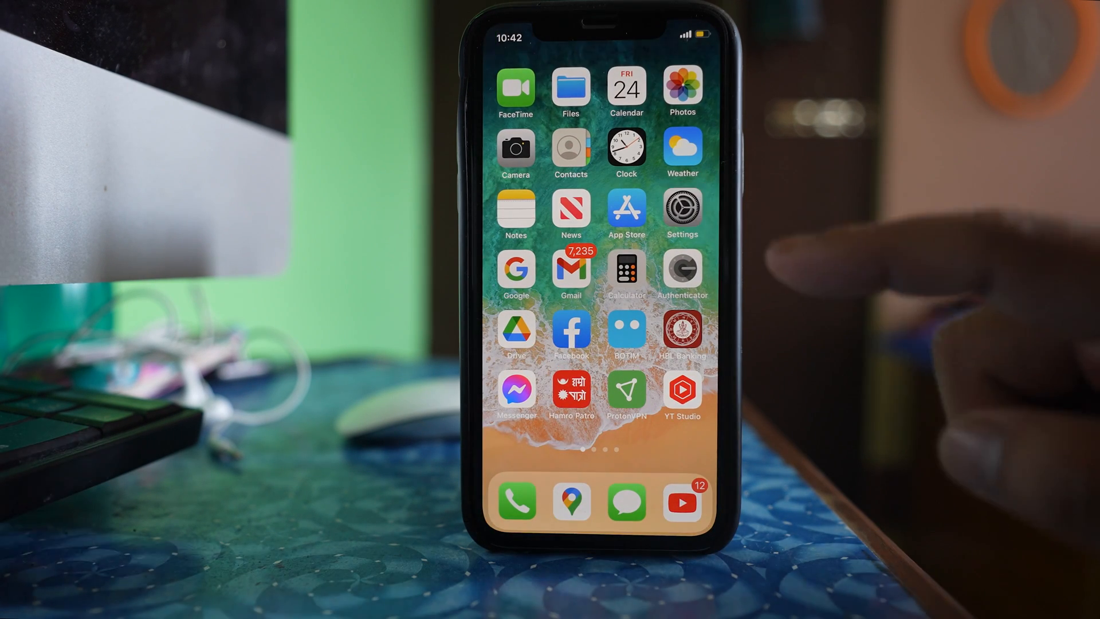
# Search 'Nep' in Language & Region and set the region to Nepal.
pyautogui.click(681, 214)
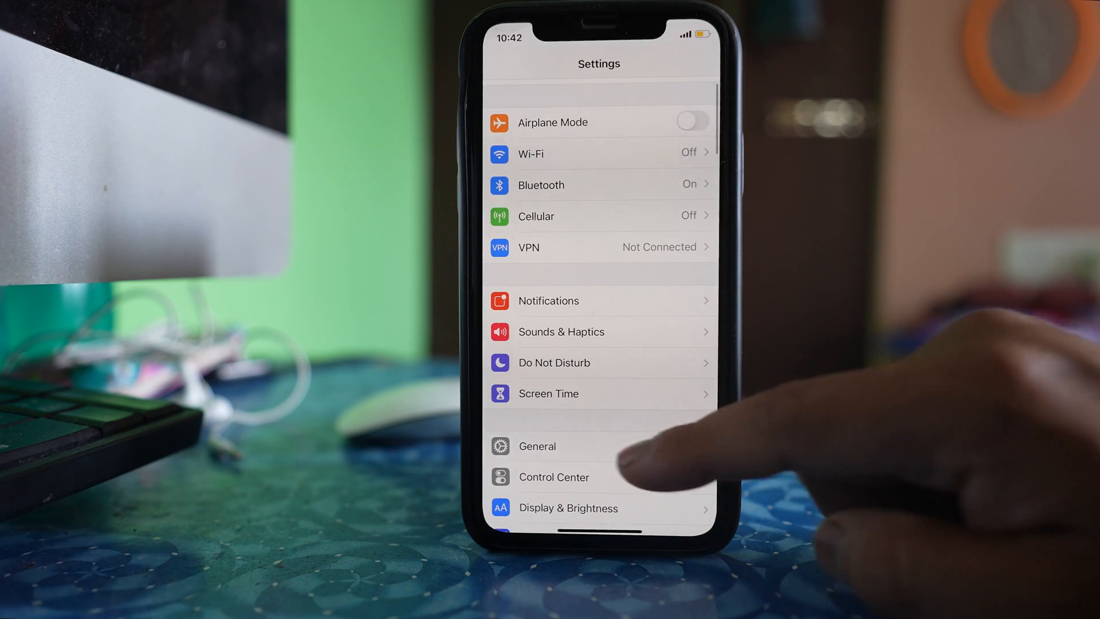
pyautogui.click(537, 446)
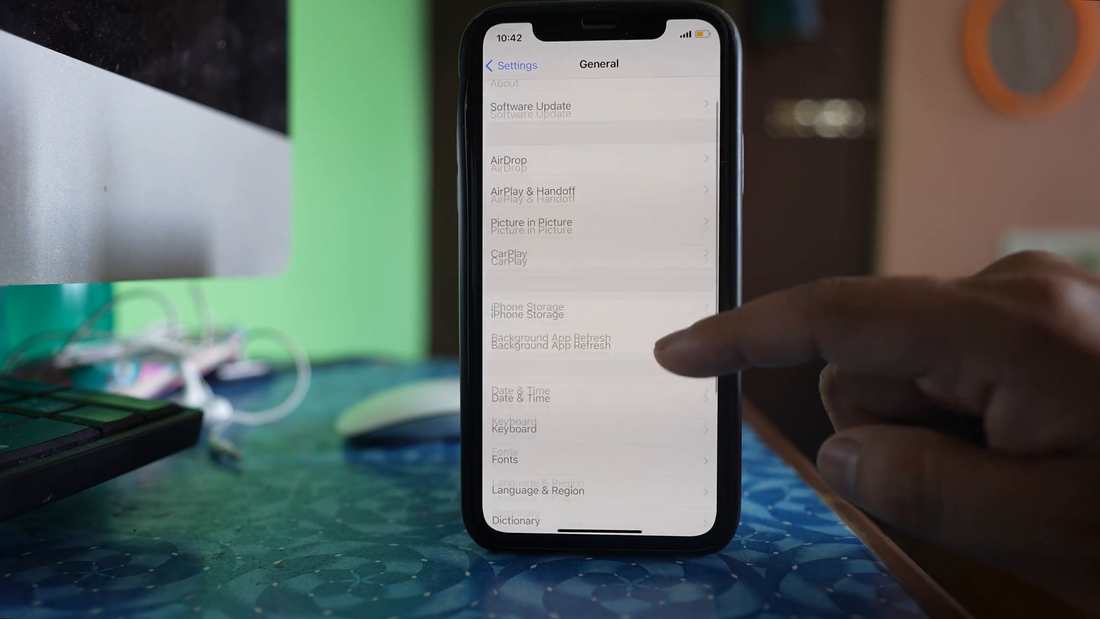
pyautogui.click(537, 490)
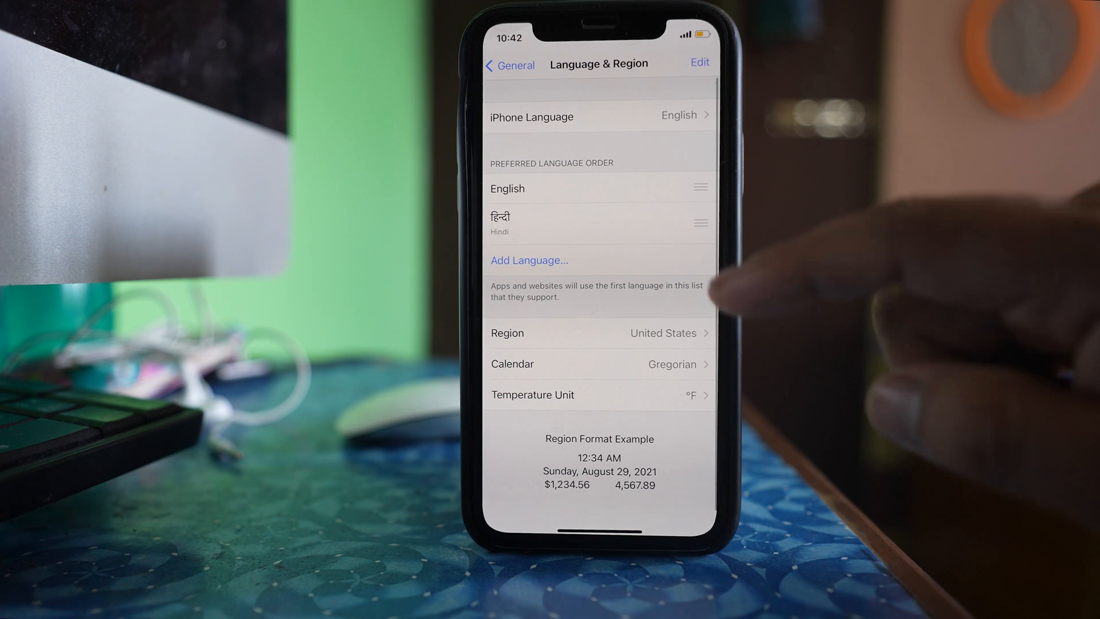
pyautogui.click(600, 332)
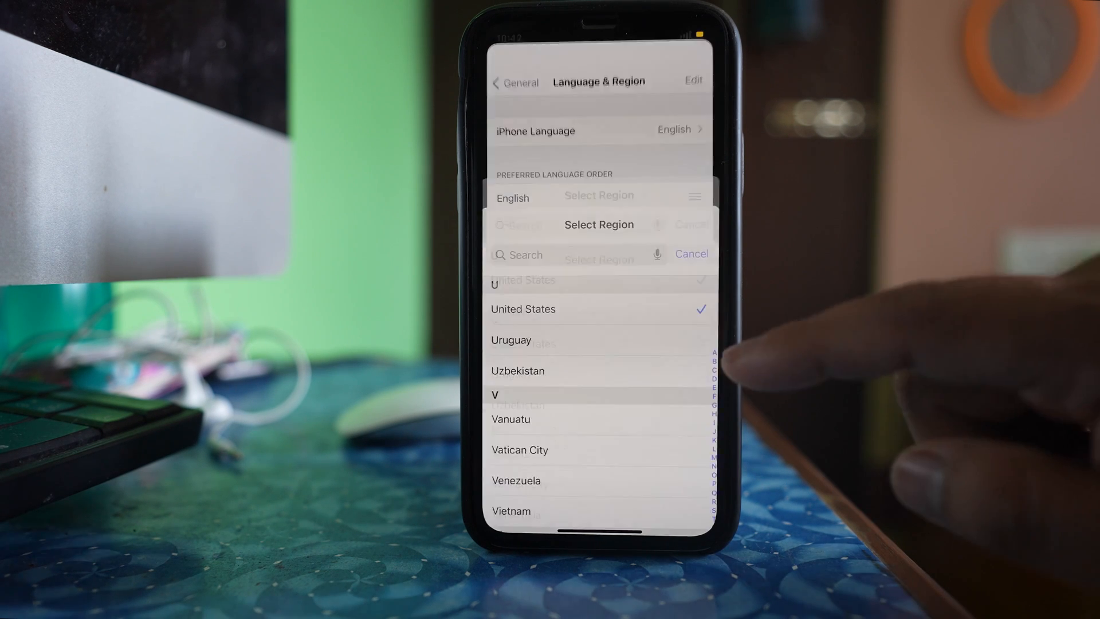
pyautogui.click(575, 254)
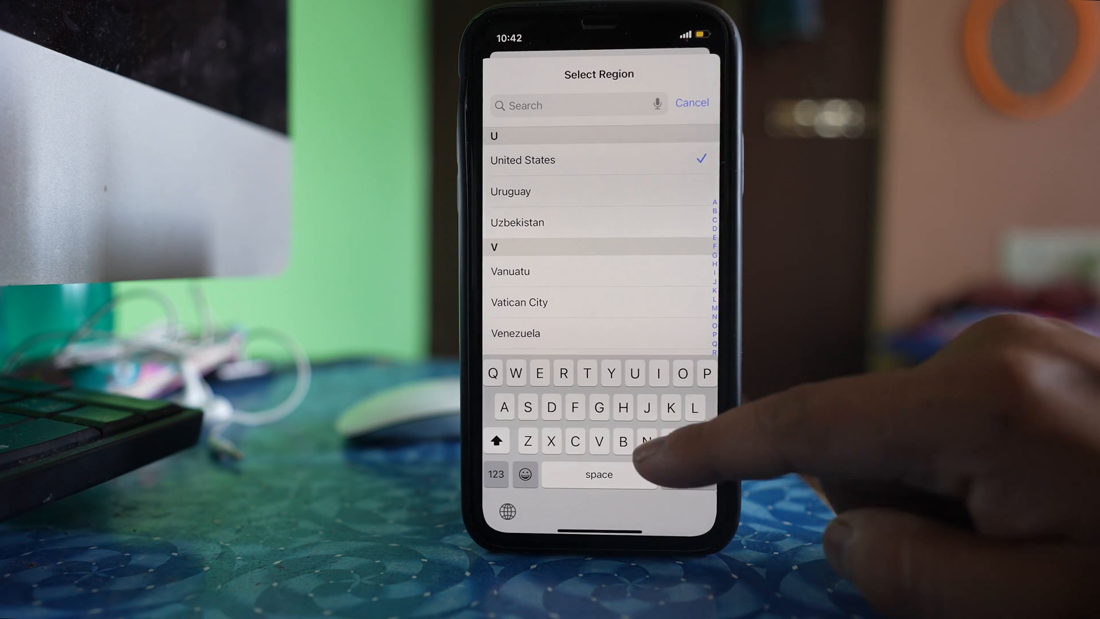
pyautogui.write('Nep')
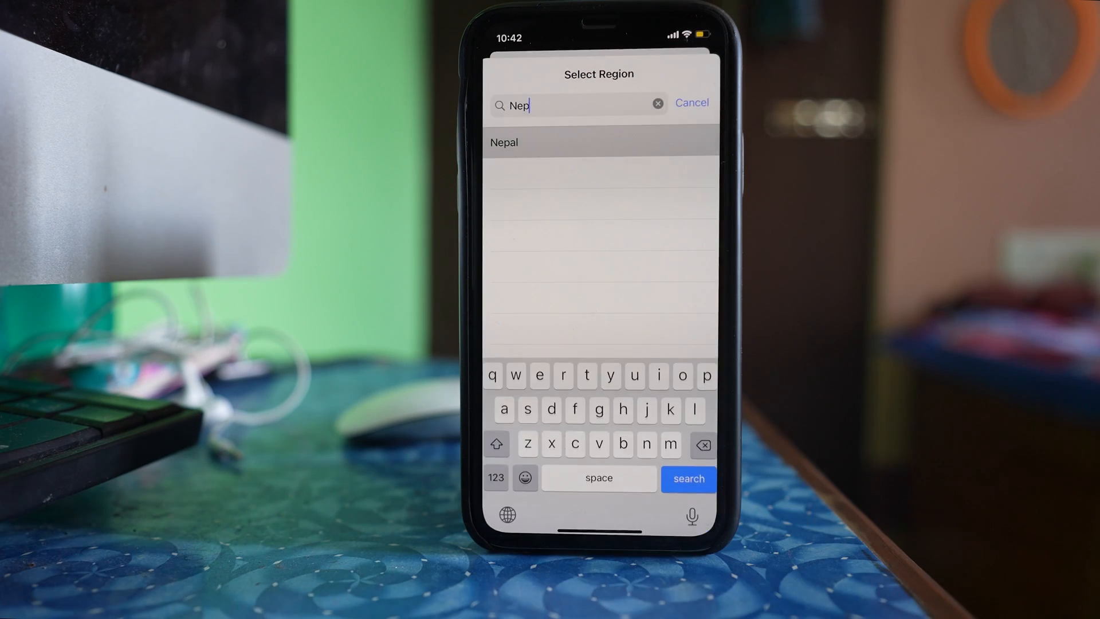
pyautogui.click(503, 143)
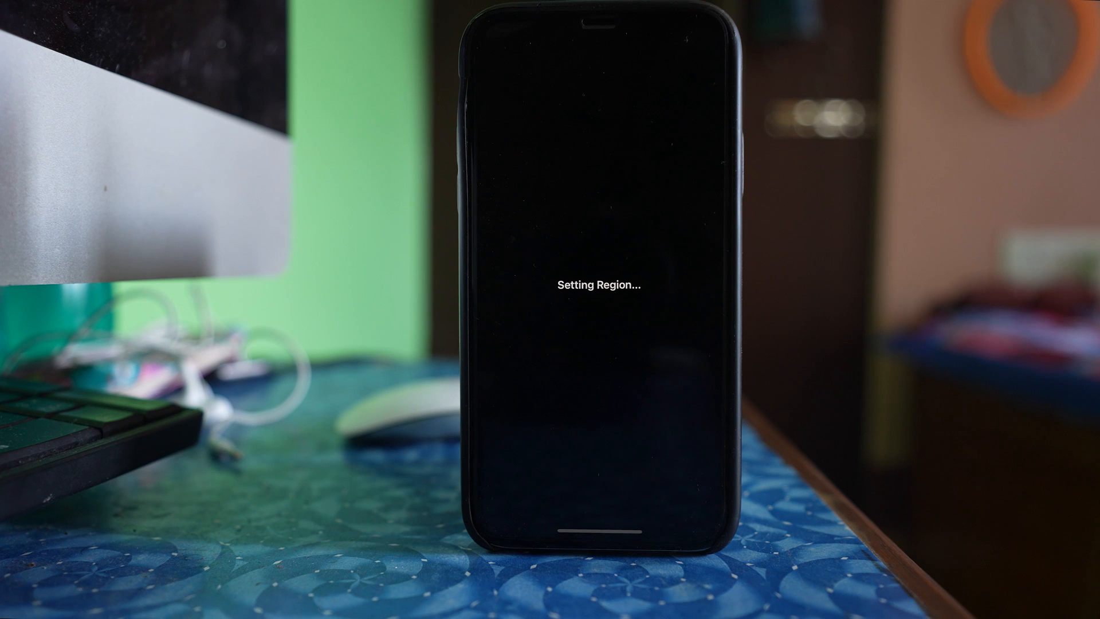